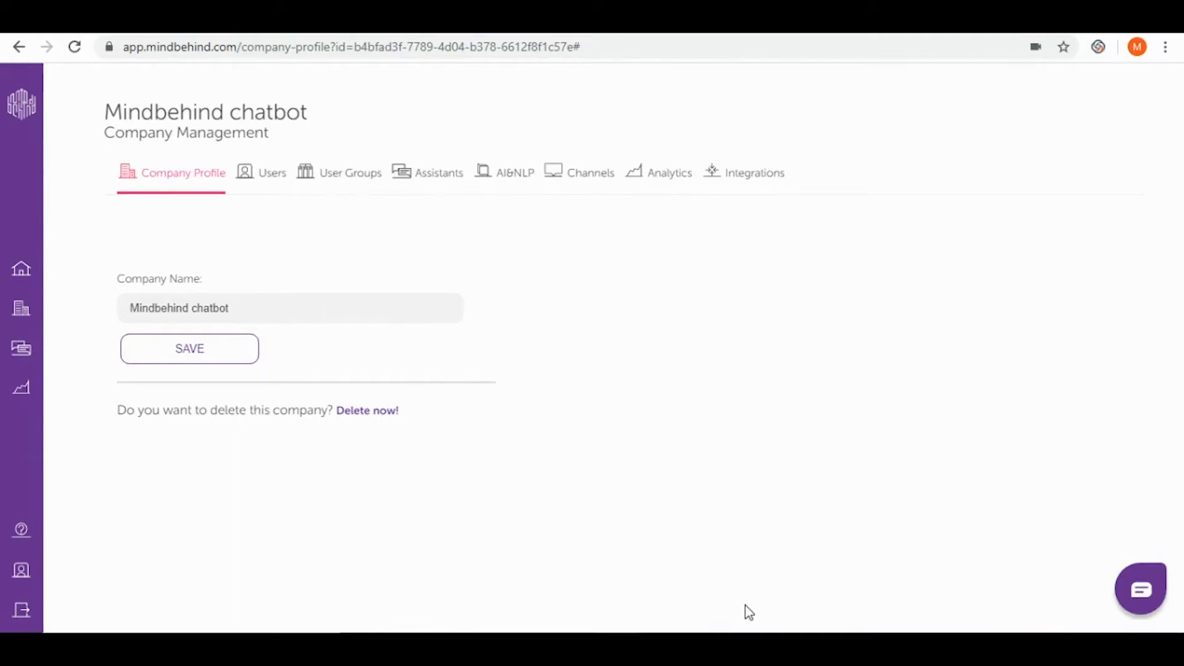
{"action": "mouse_move", "coordinate": [577, 181]}
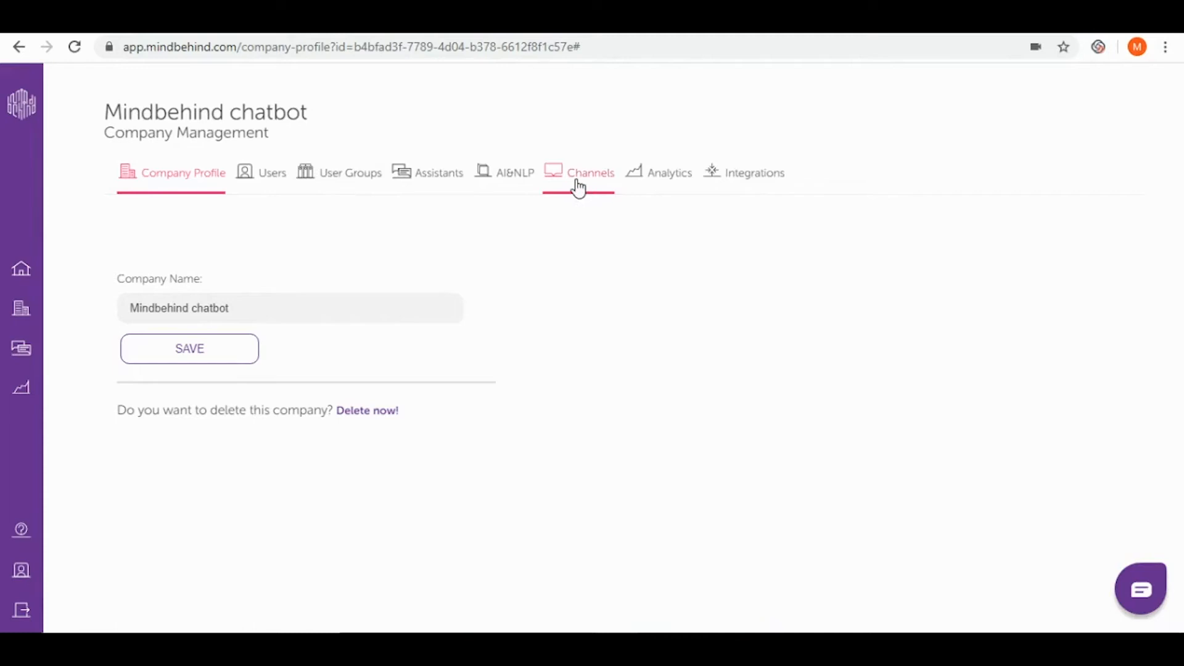
- Show the available messaging channels under Company Management's Channels tab
{"action": "left_click", "coordinate": [591, 172]}
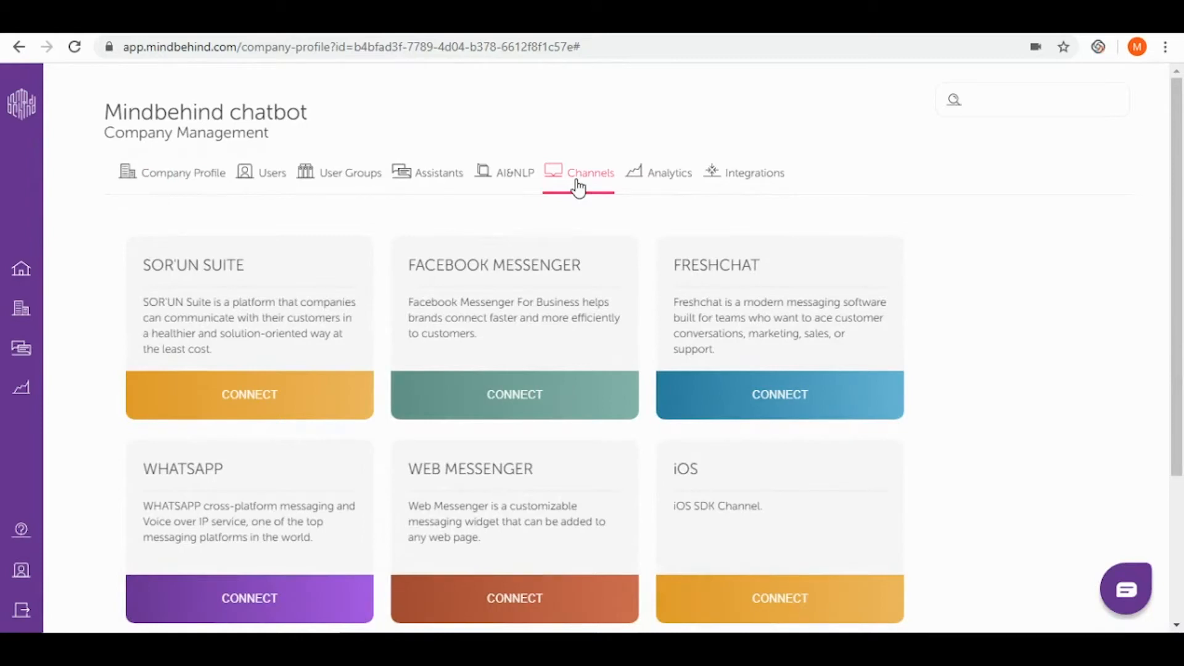
{"action": "mouse_move", "coordinate": [554, 597]}
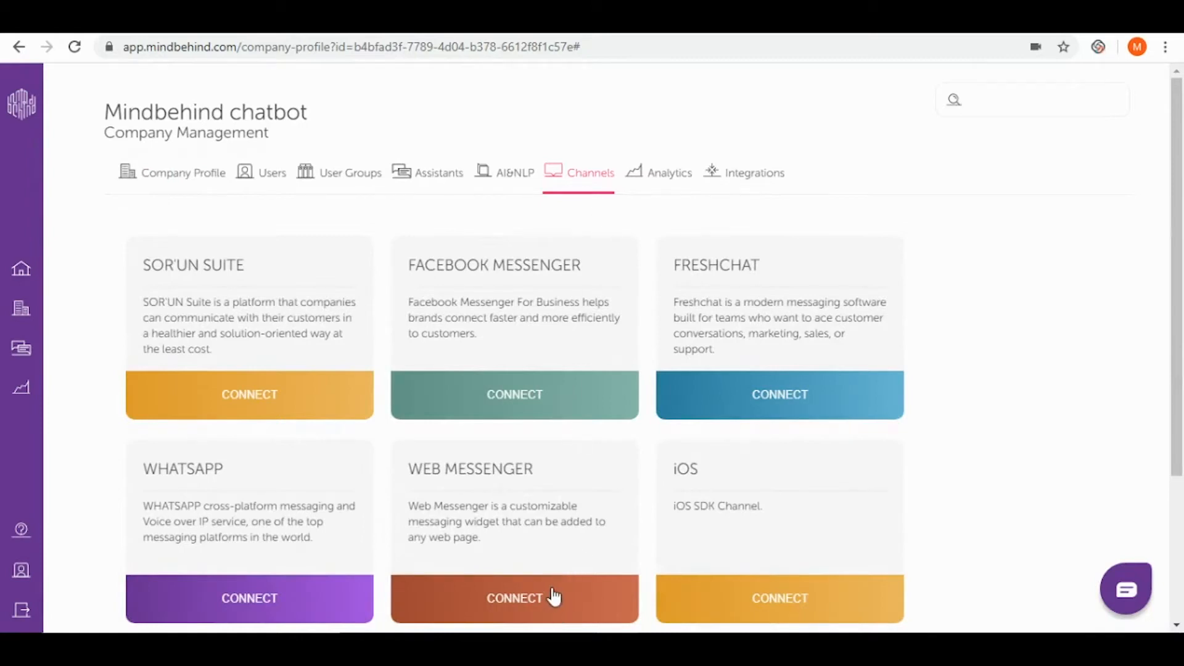
- Create a Web Messenger channel named 'Ai based chatbot'
{"action": "left_click", "coordinate": [513, 598]}
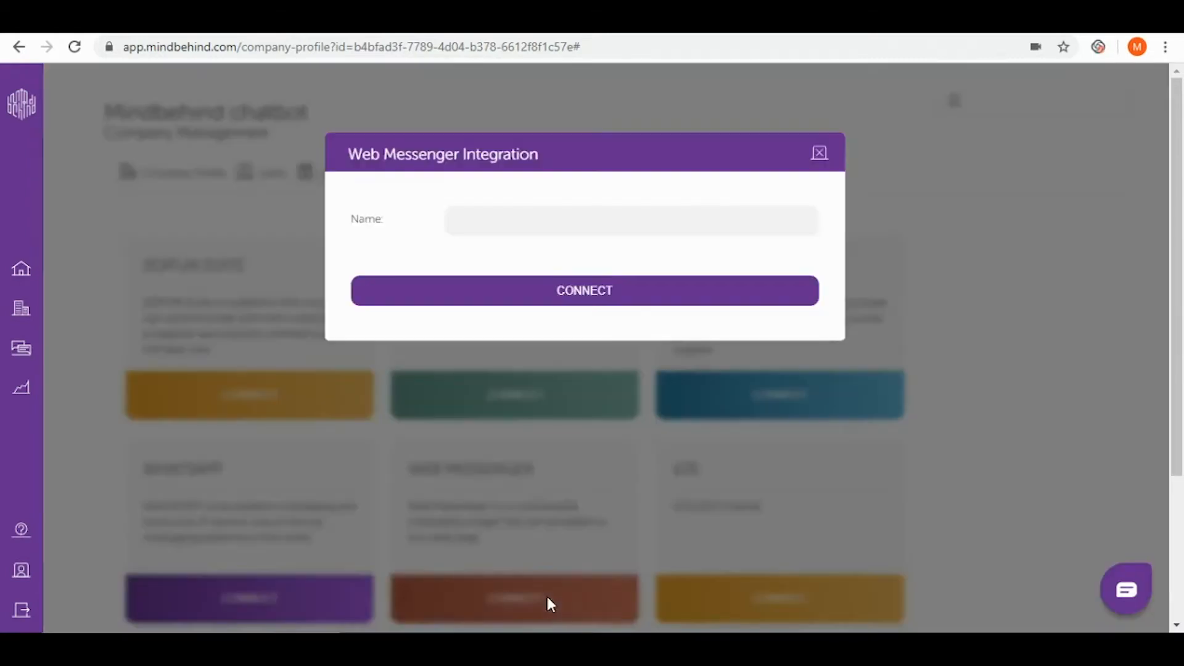
{"action": "left_click", "coordinate": [630, 220]}
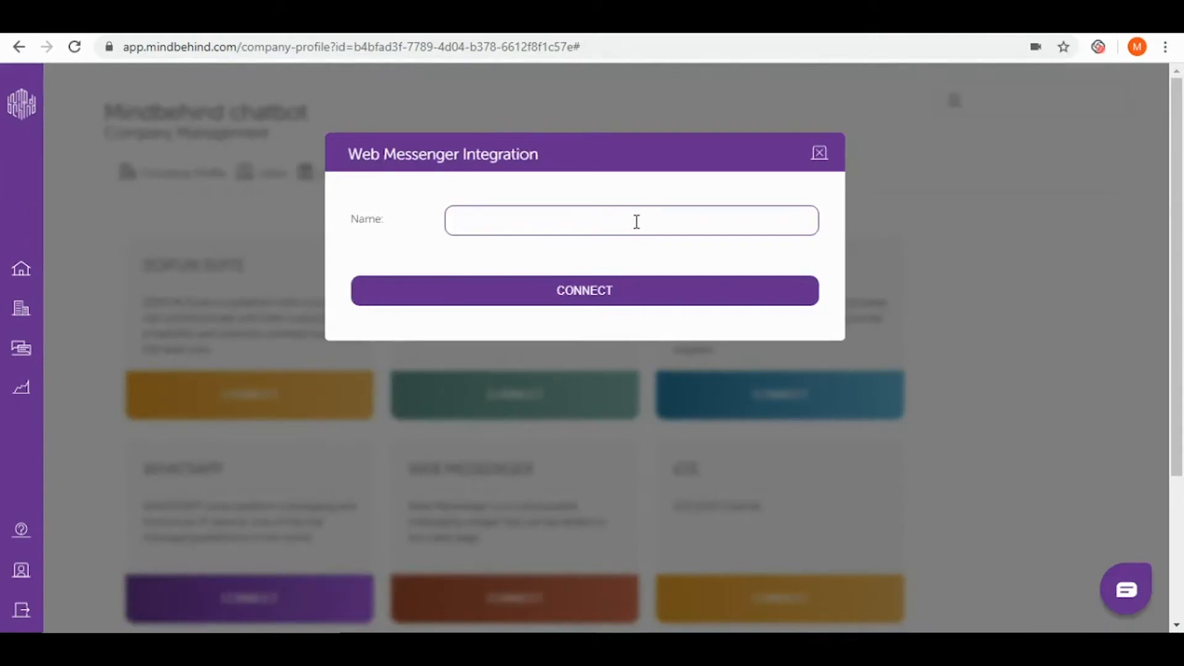
{"action": "type", "text": "Ai c"}
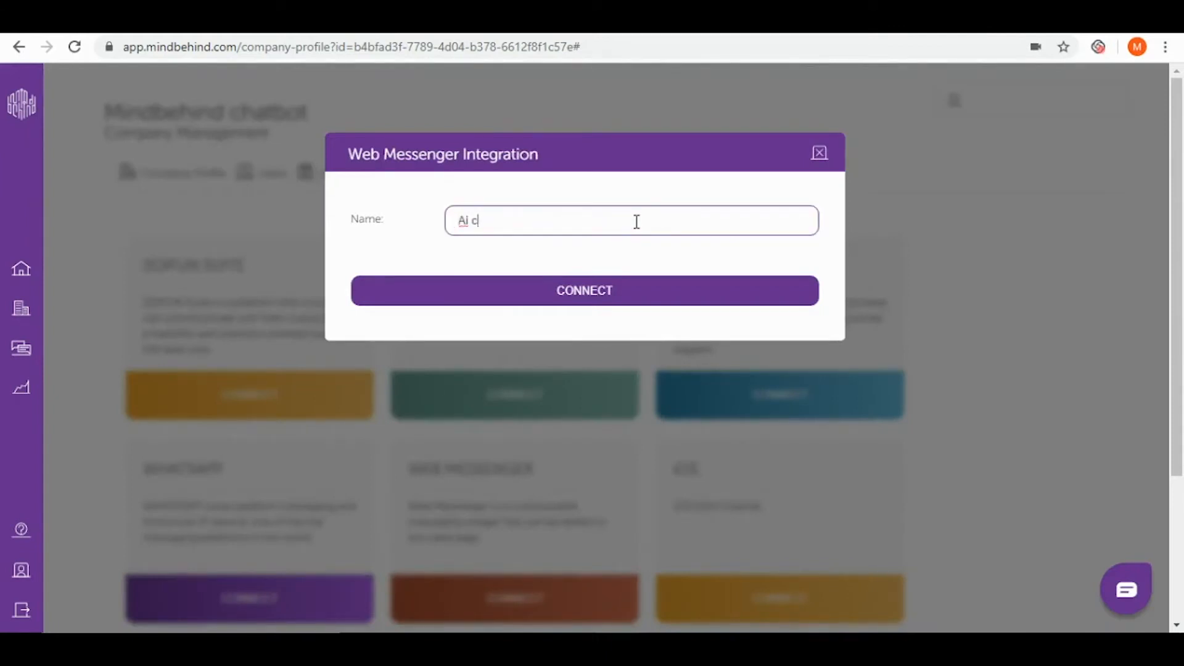
{"action": "type", "text": "hatbot"}
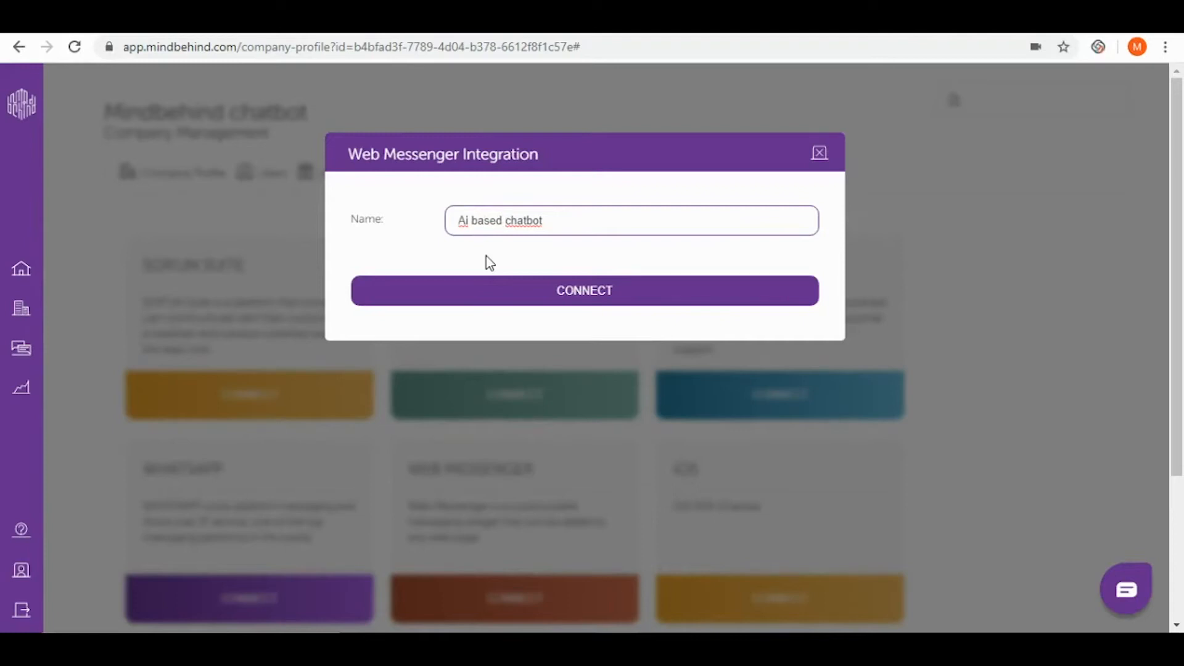
{"action": "mouse_move", "coordinate": [612, 325]}
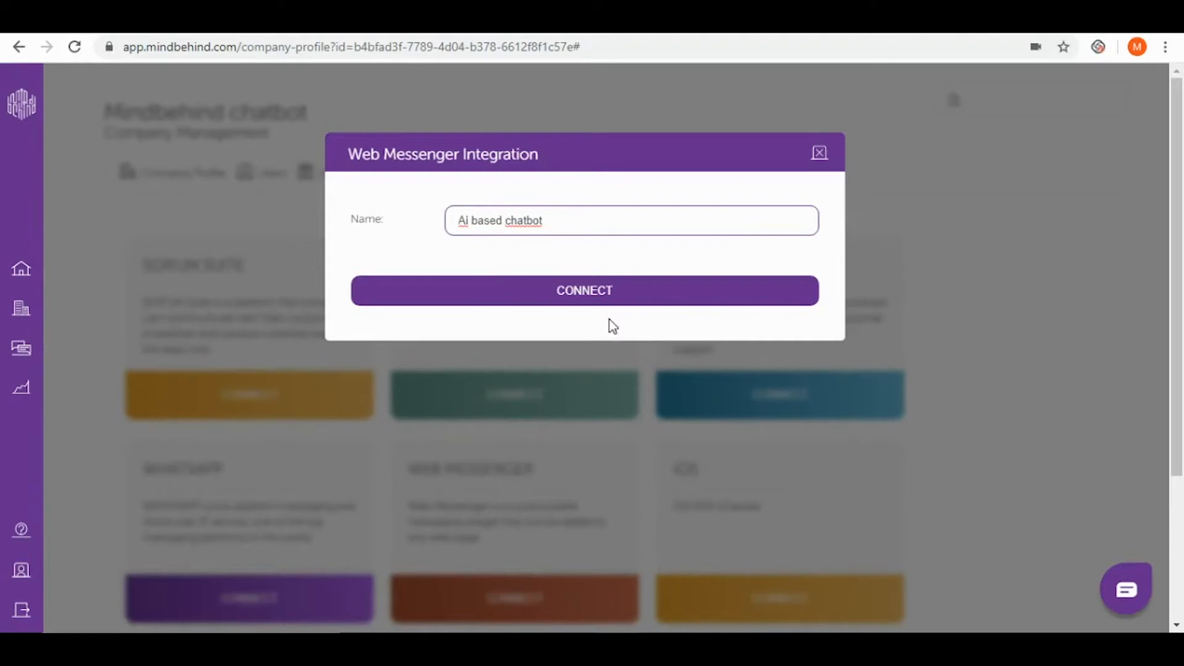
{"action": "left_click", "coordinate": [584, 290]}
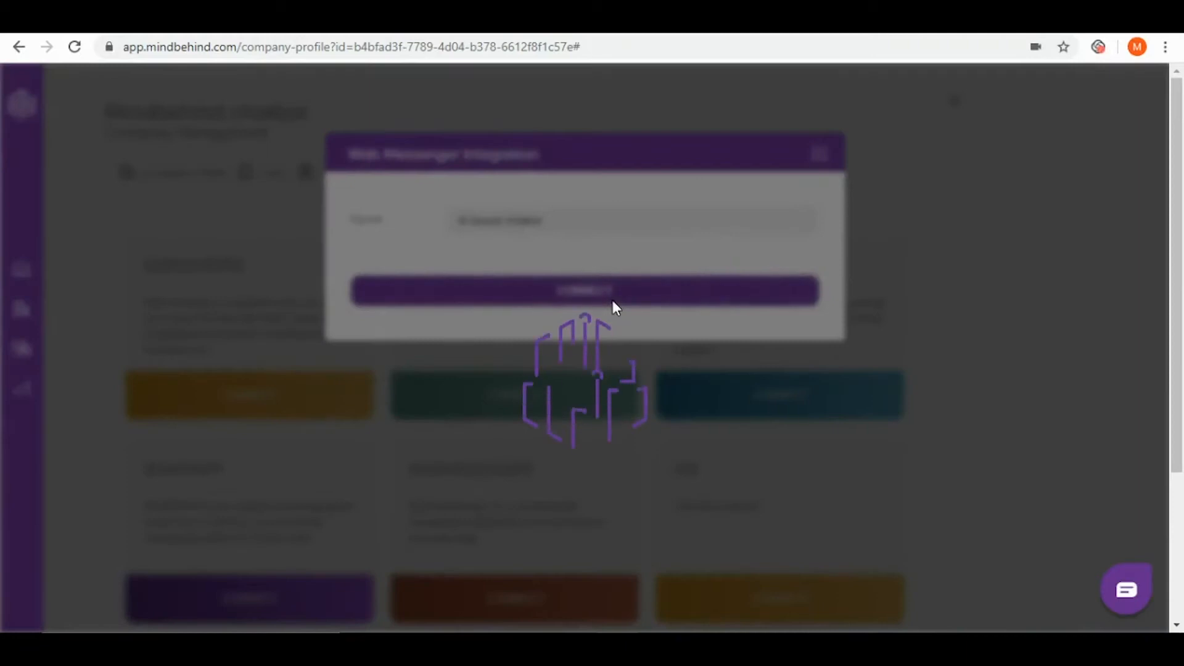
- Switch the Web Messenger Integration Editor to its Widget Design tab
{"action": "left_click", "coordinate": [584, 290]}
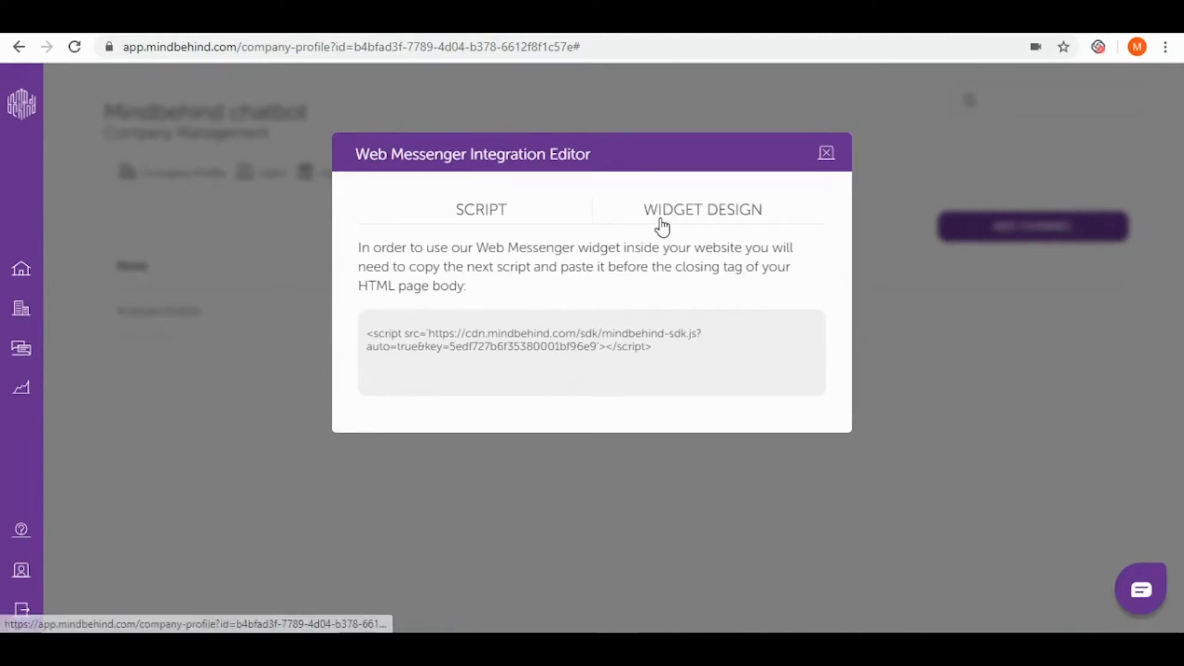
{"action": "left_click", "coordinate": [702, 209]}
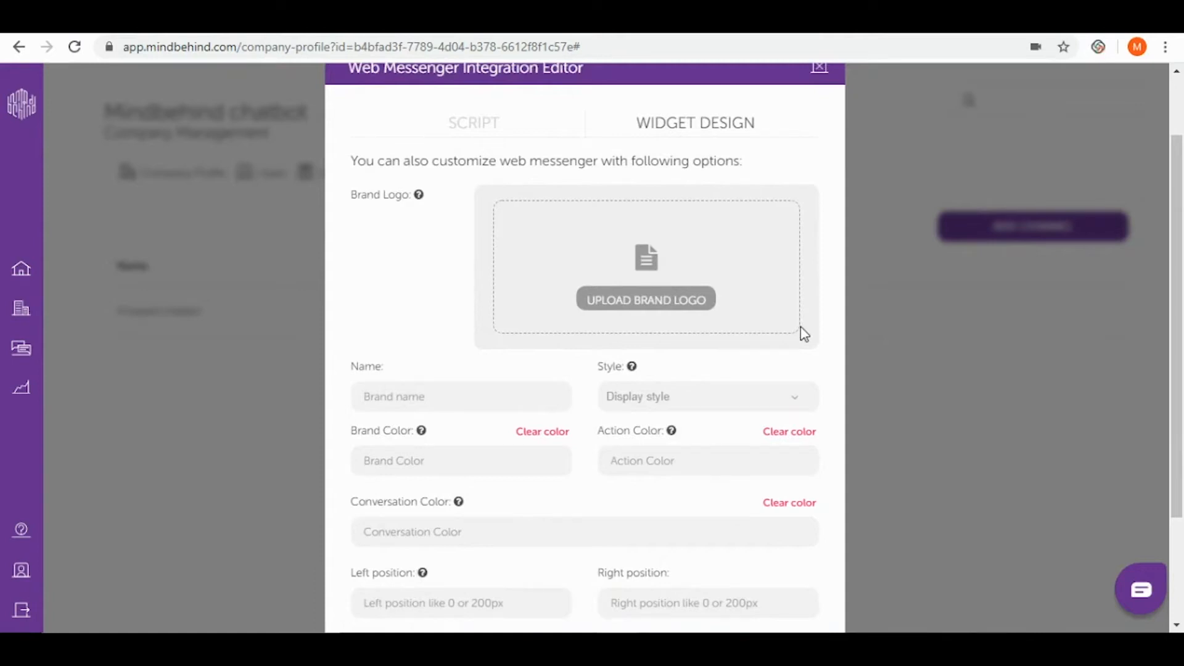
- Save the widget as 'Sweet cafe' with brand/action colour #ba68c8 and conversation colour #d9e3f0
{"action": "scroll", "scroll_direction": "down", "scroll_amount": 3}
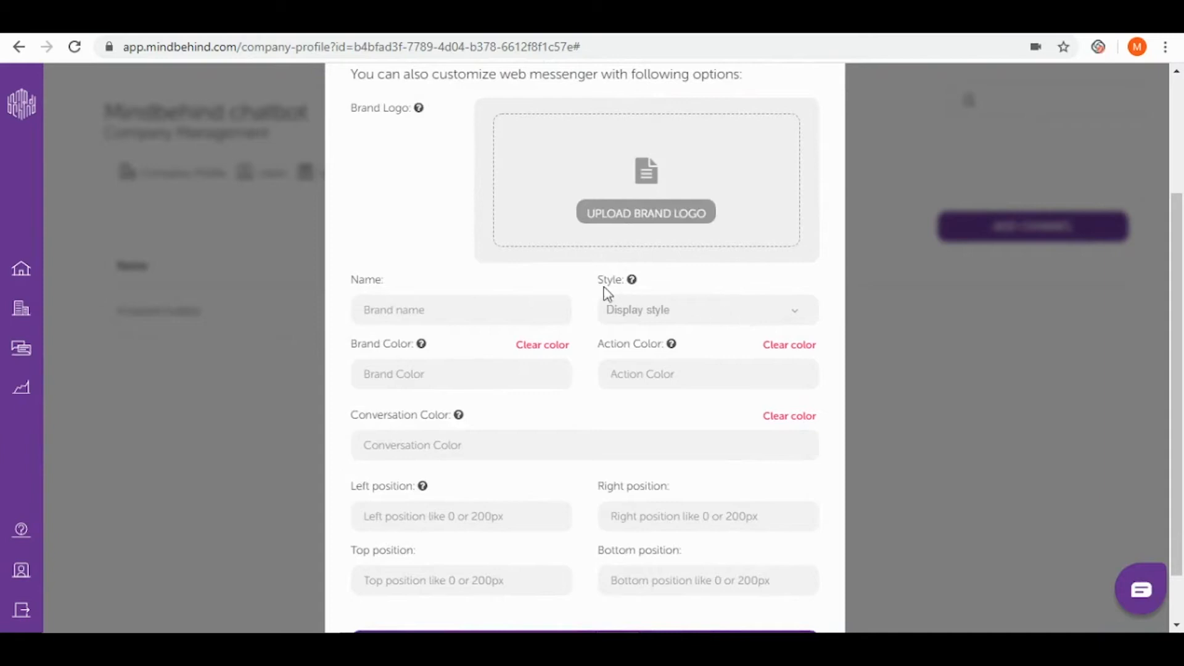
{"action": "left_click", "coordinate": [461, 310]}
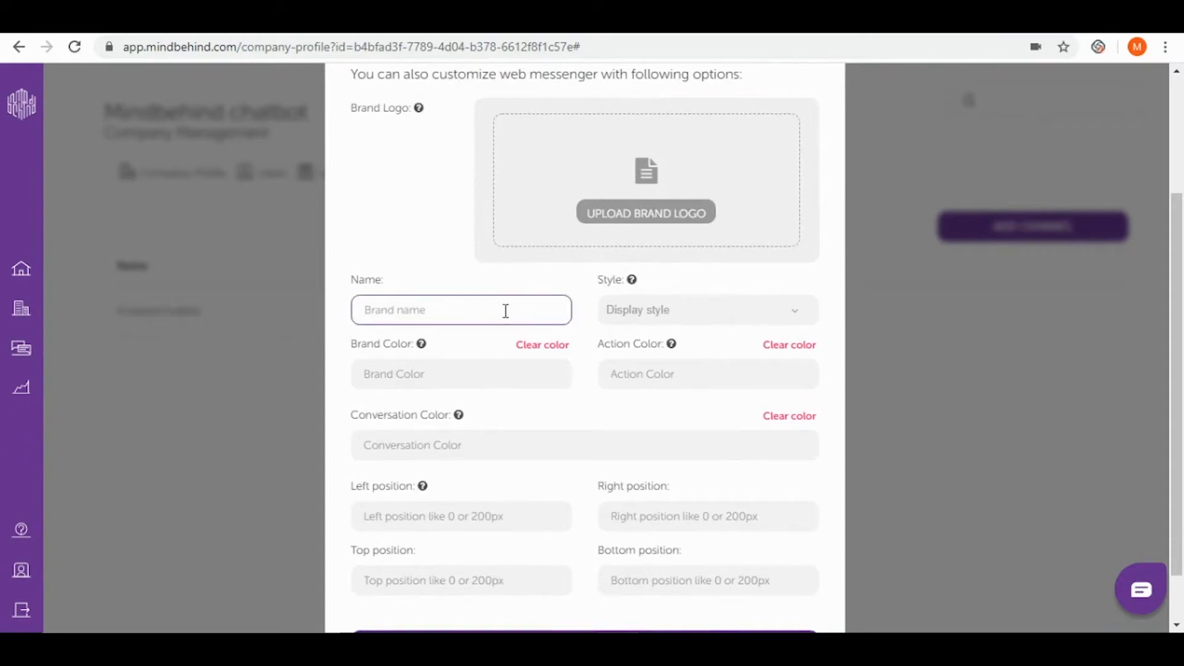
{"action": "type", "text": "Sweet cafe"}
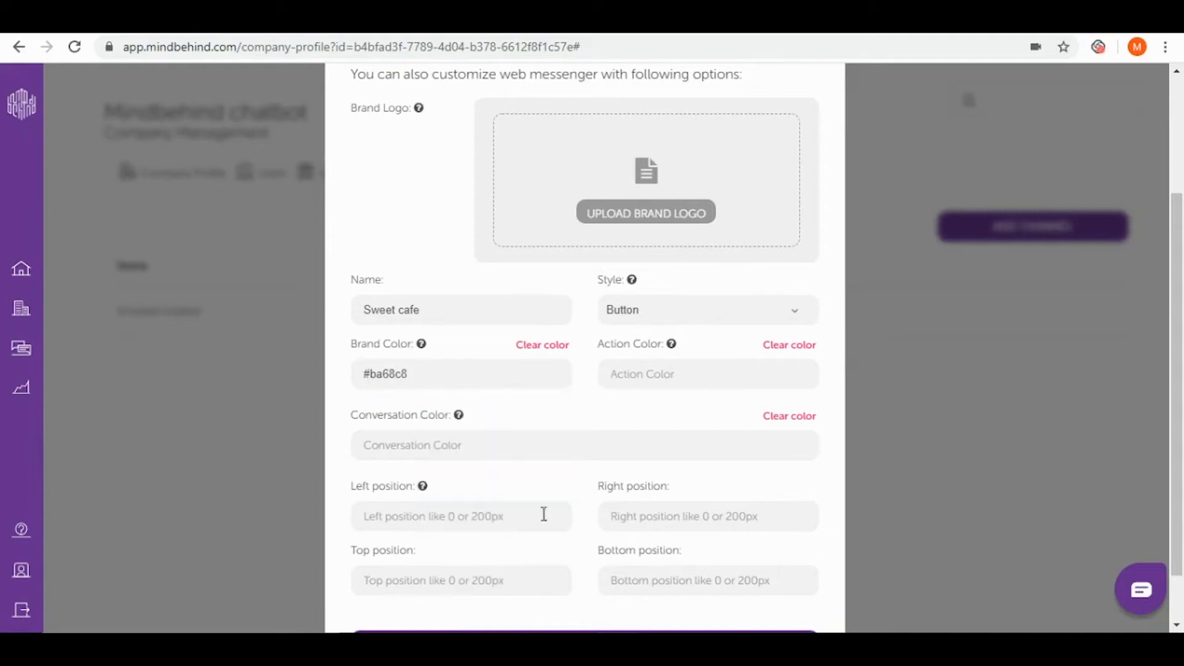
{"action": "left_click", "coordinate": [707, 374]}
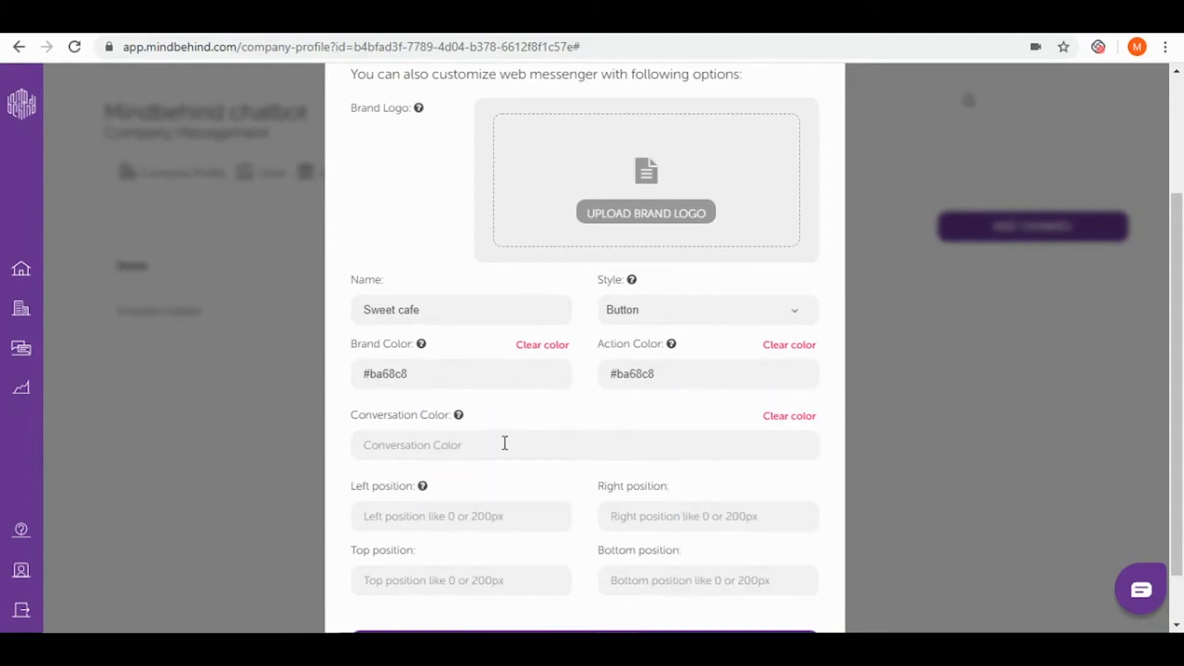
{"action": "left_click", "coordinate": [584, 445]}
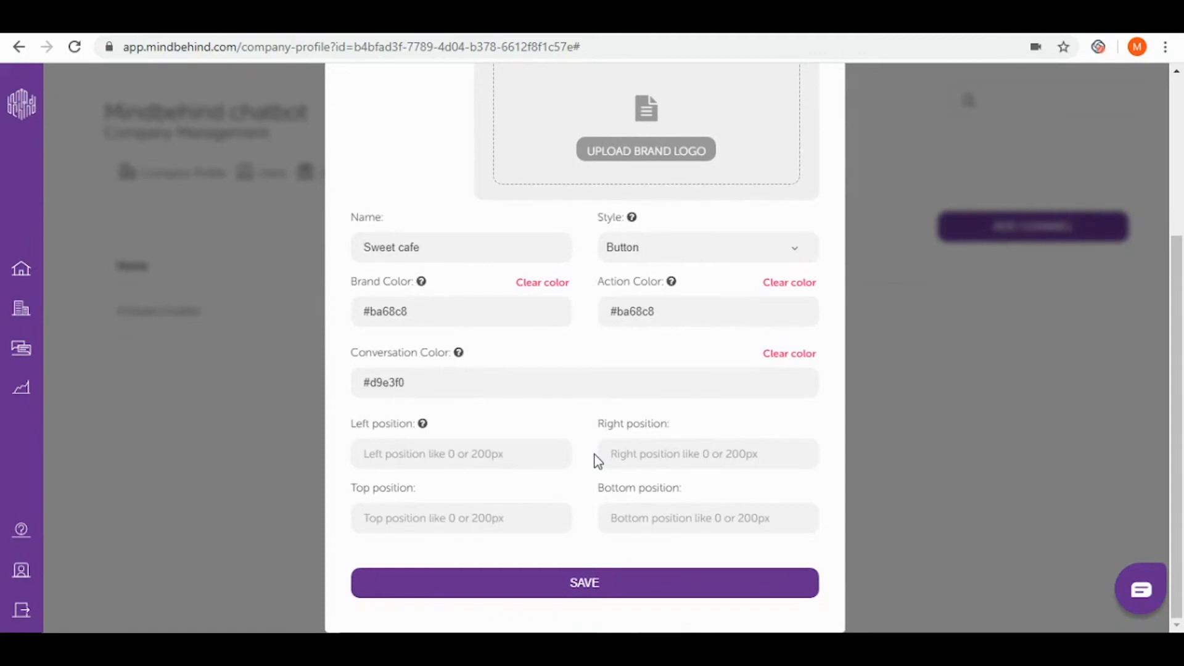
{"action": "mouse_move", "coordinate": [597, 455]}
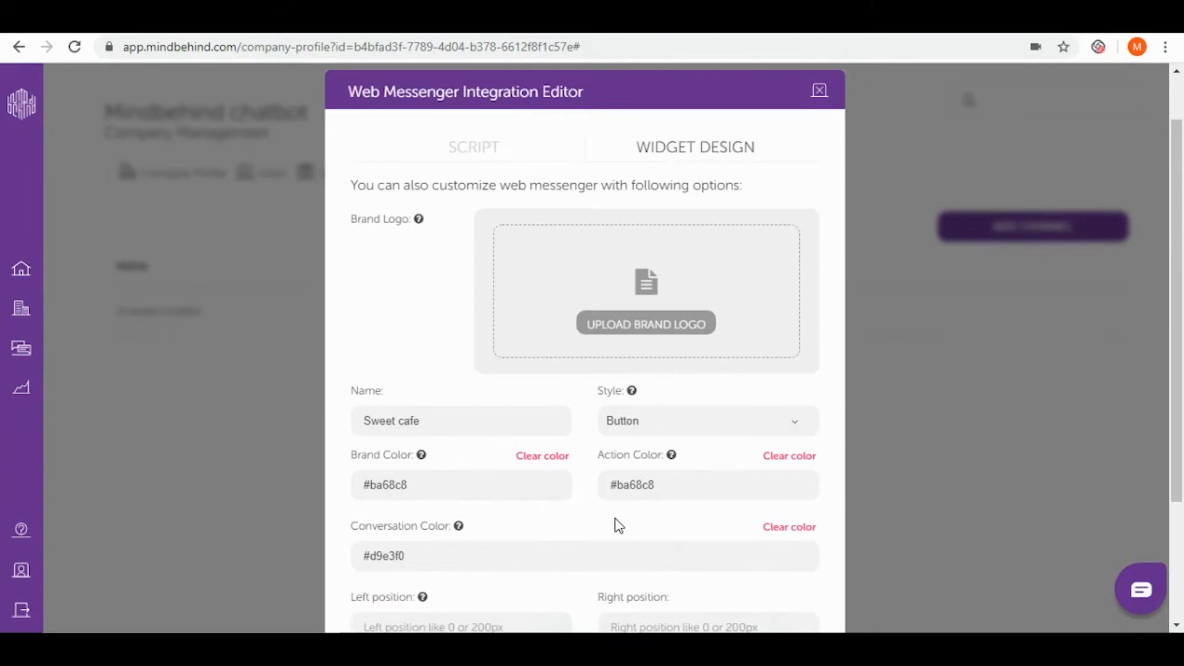
{"action": "scroll", "scroll_direction": "down", "scroll_amount": 3}
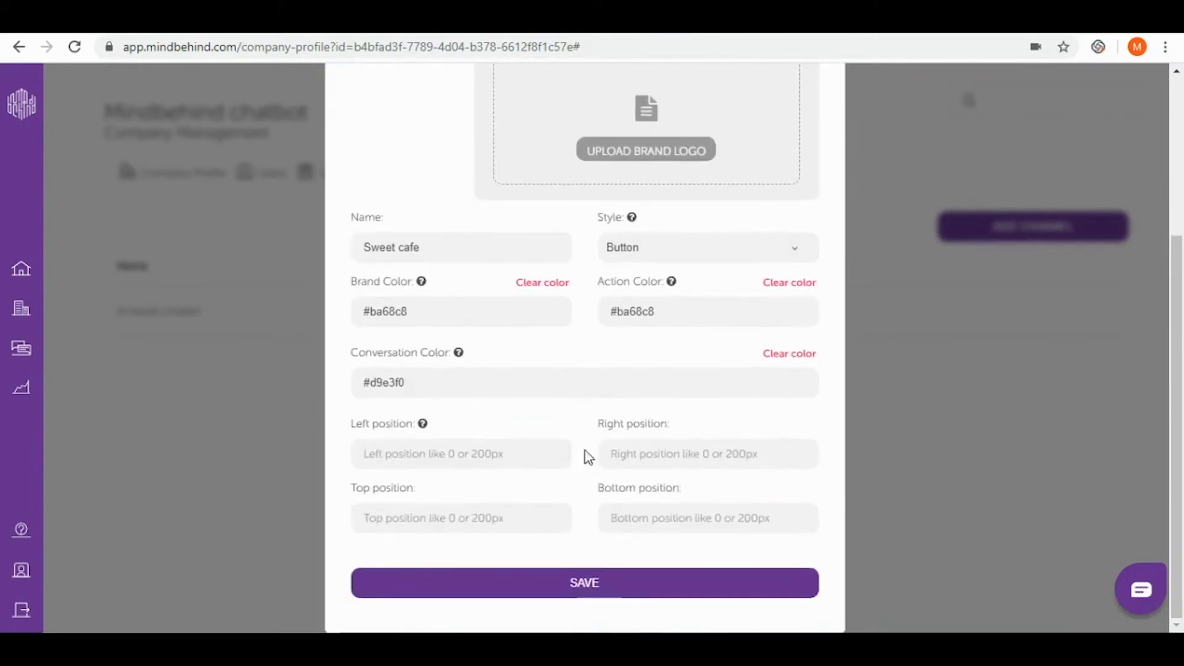
{"action": "left_click", "coordinate": [584, 582]}
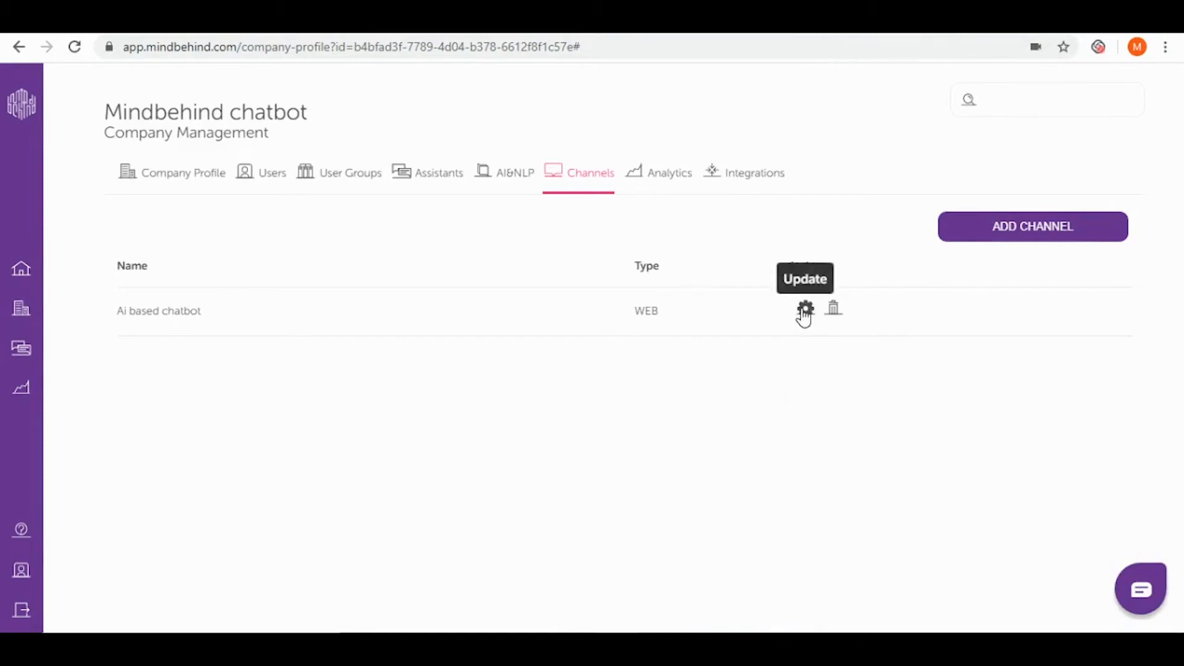
- Copy the Web Messenger embed script from the Script tab and close the editor
{"action": "left_click", "coordinate": [805, 310]}
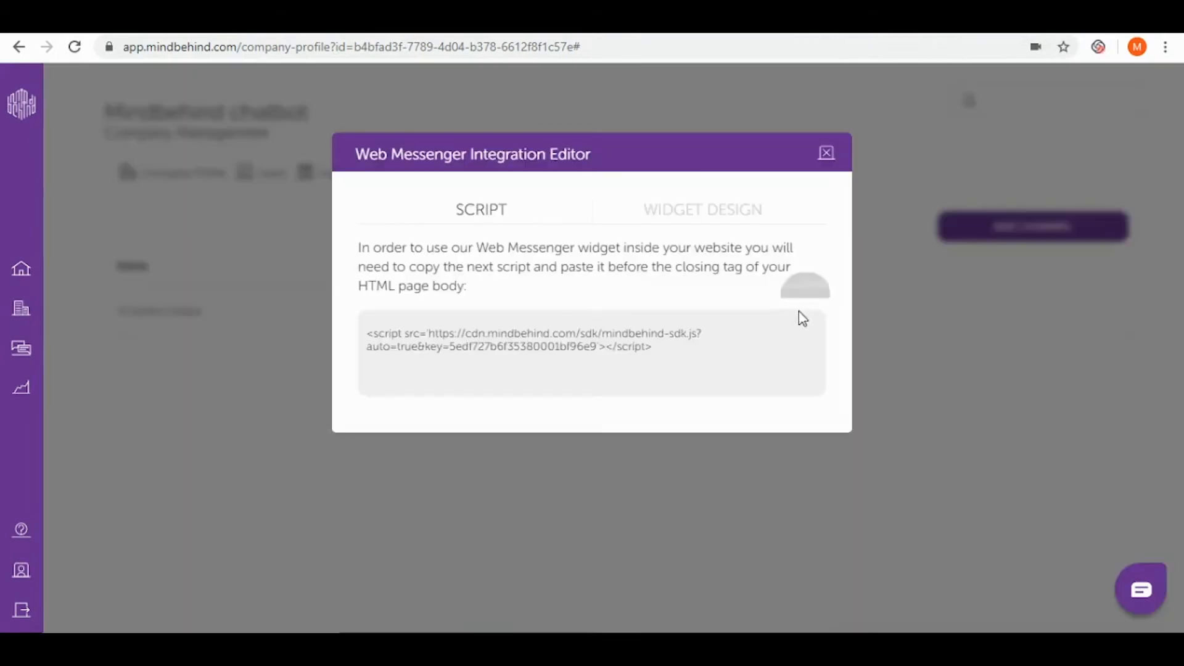
{"action": "triple_click", "coordinate": [529, 340]}
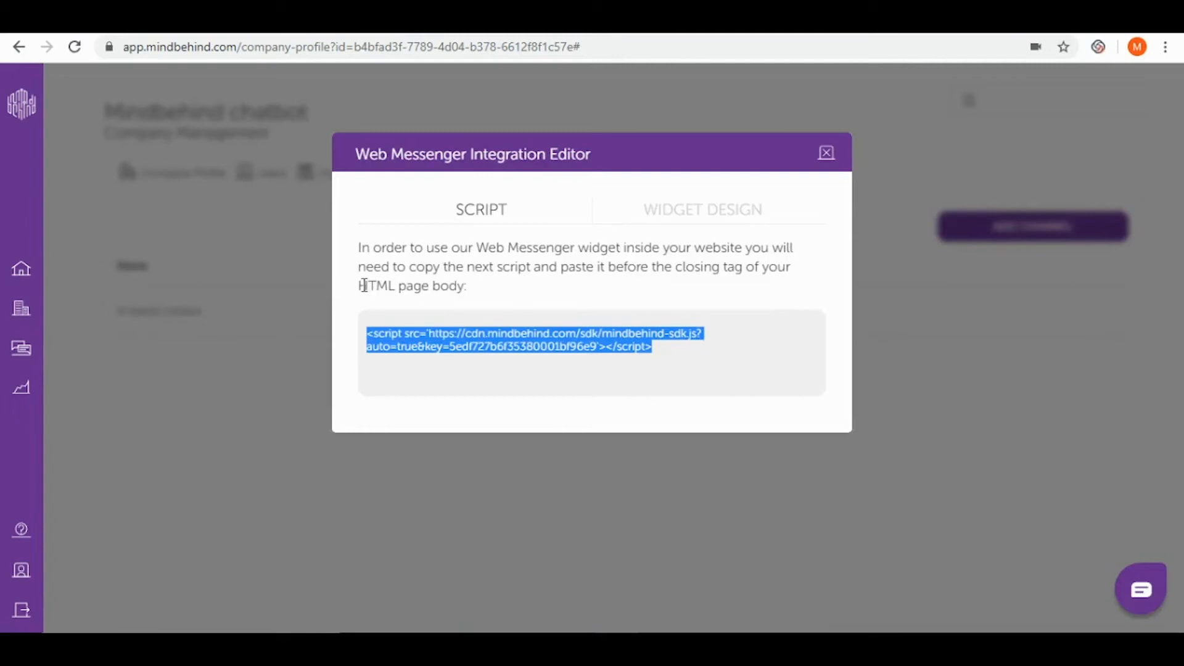
{"action": "mouse_move", "coordinate": [699, 416]}
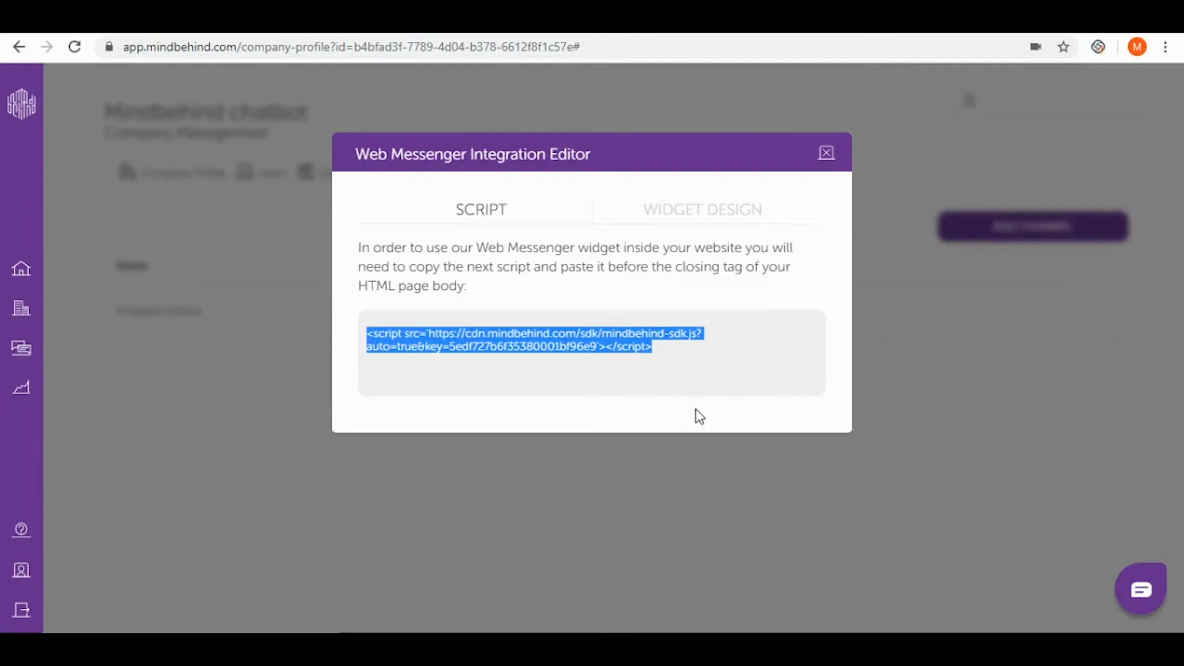
{"action": "mouse_move", "coordinate": [750, 574]}
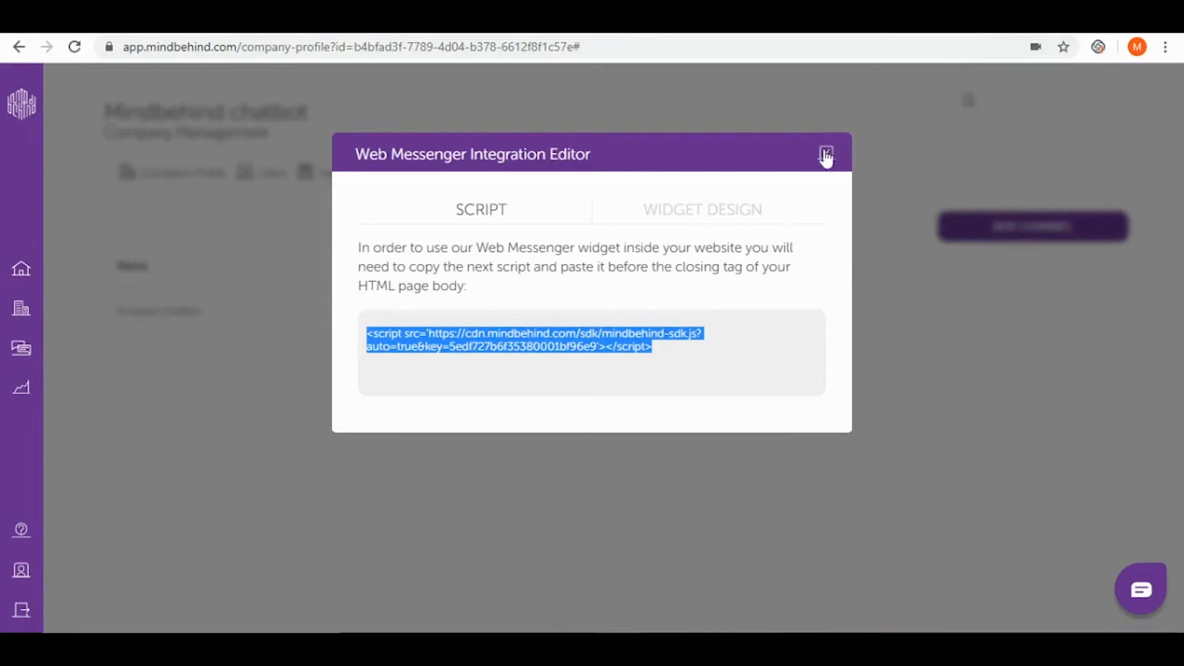
{"action": "left_click", "coordinate": [825, 154]}
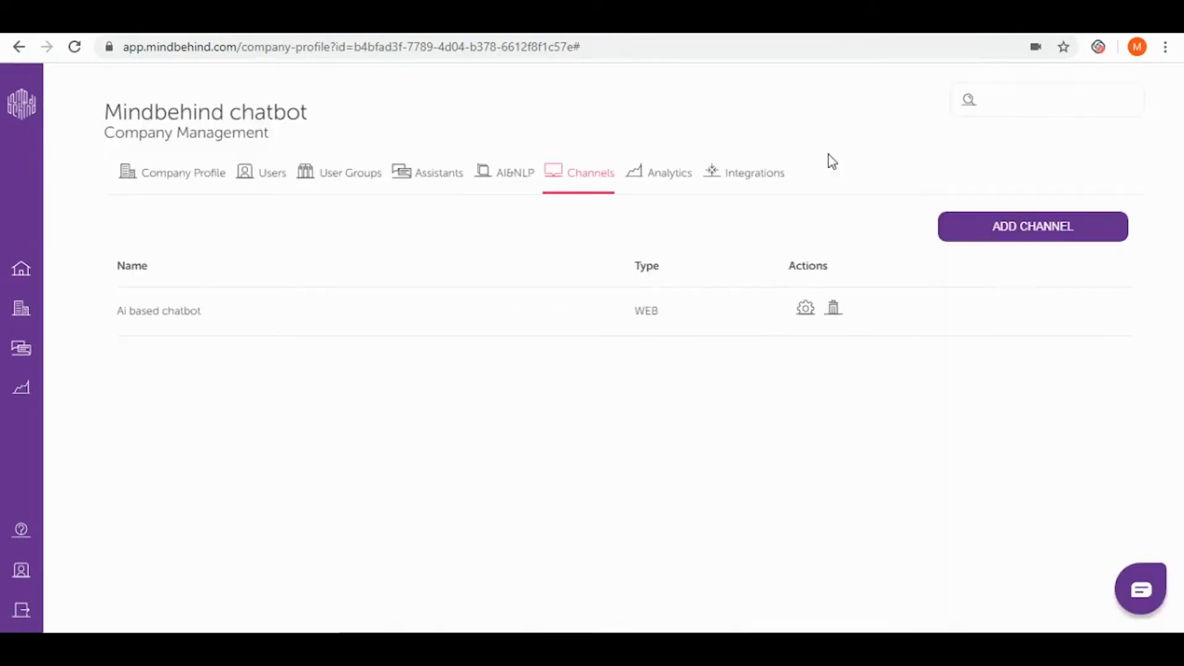
{"action": "mouse_move", "coordinate": [435, 186]}
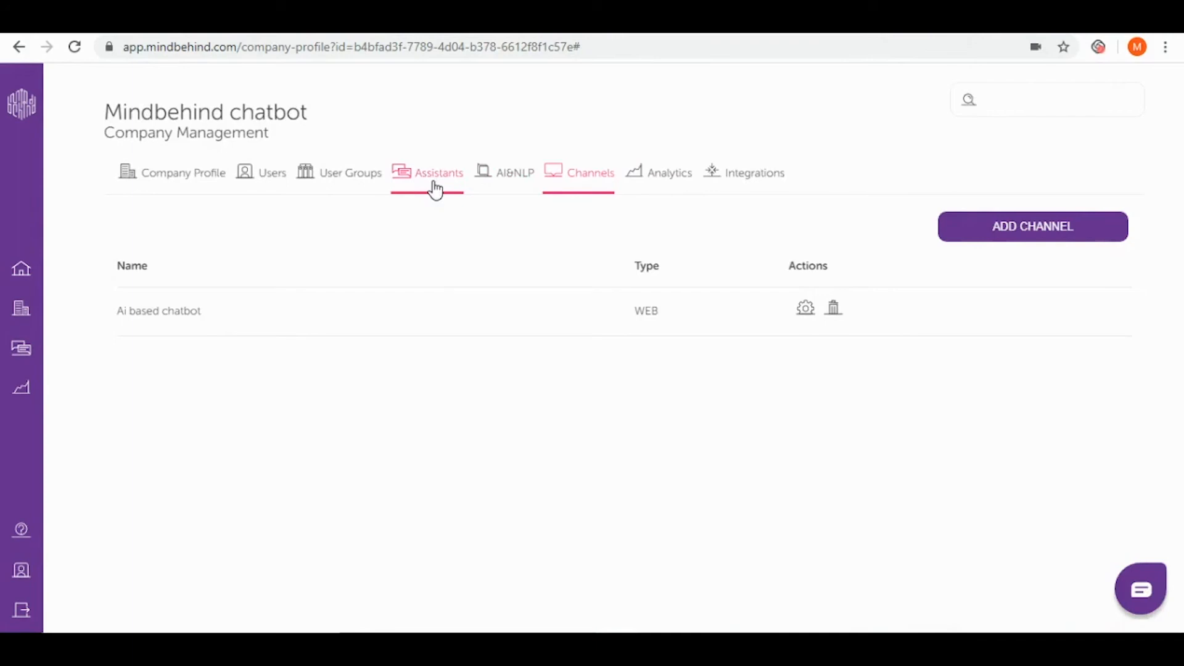
- Open the AI based chatbot assistant from the Assistants list on a new page
{"action": "left_click", "coordinate": [438, 172]}
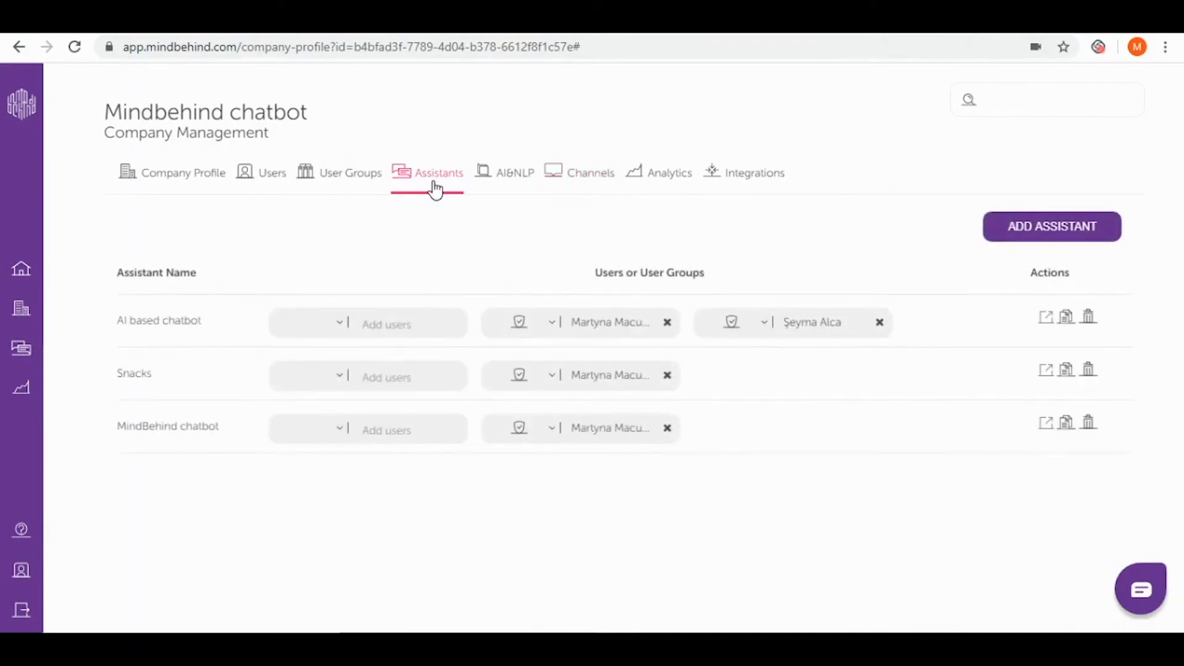
{"action": "mouse_move", "coordinate": [1046, 317]}
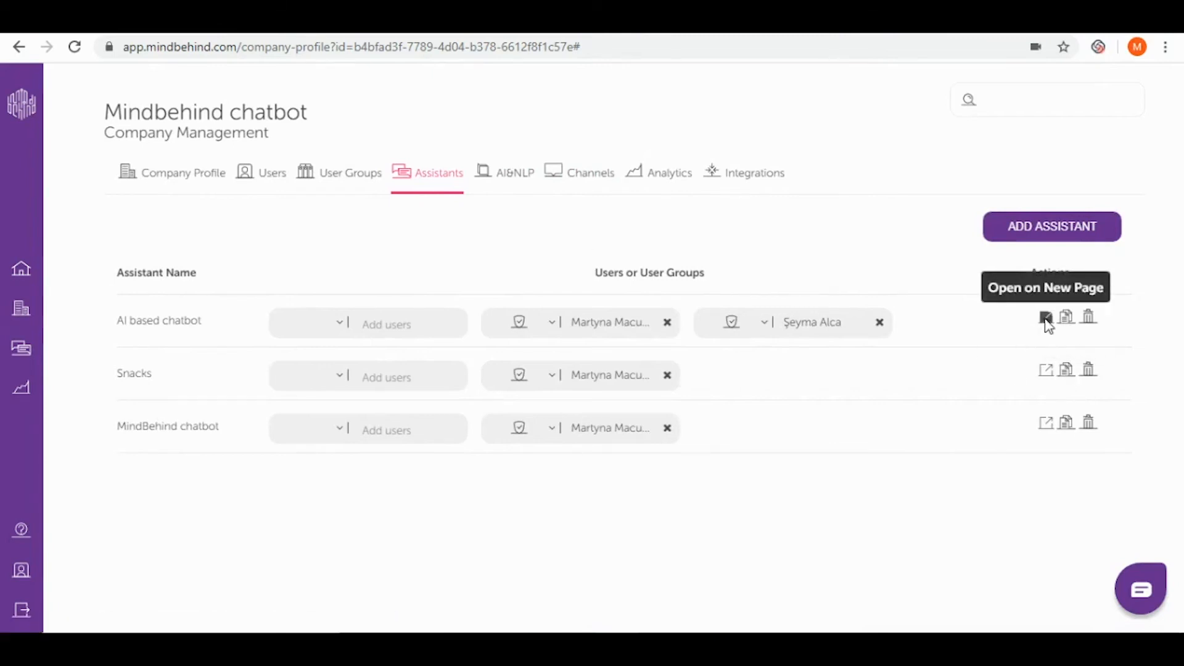
{"action": "left_click", "coordinate": [1046, 316]}
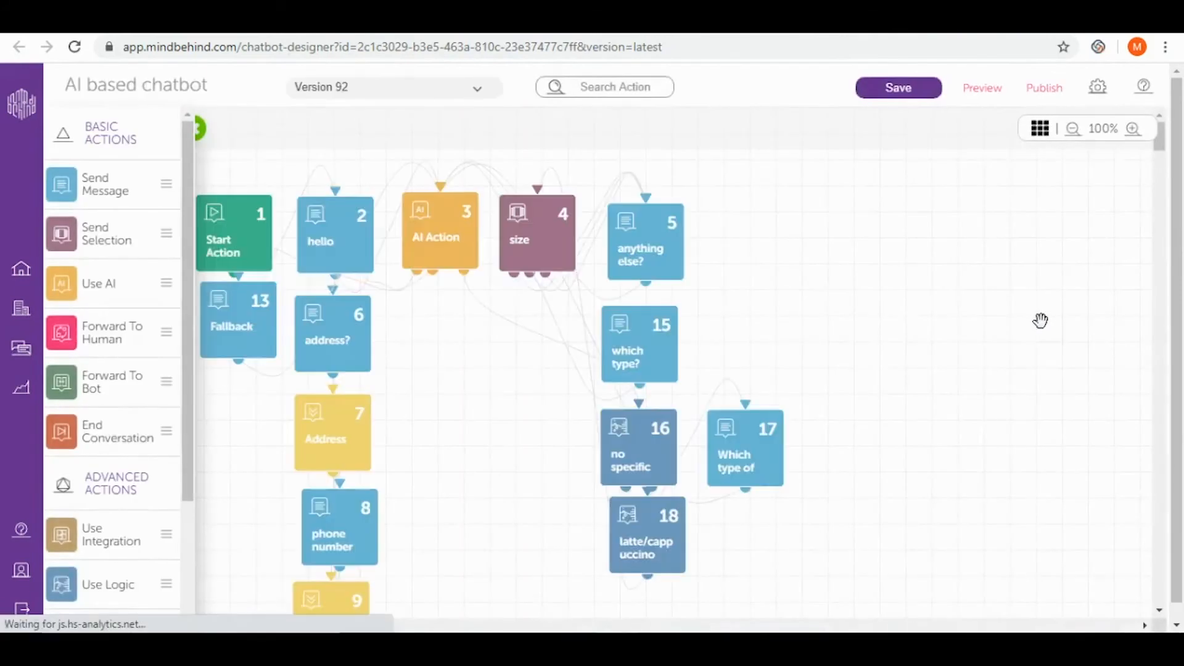
{"action": "mouse_move", "coordinate": [905, 350]}
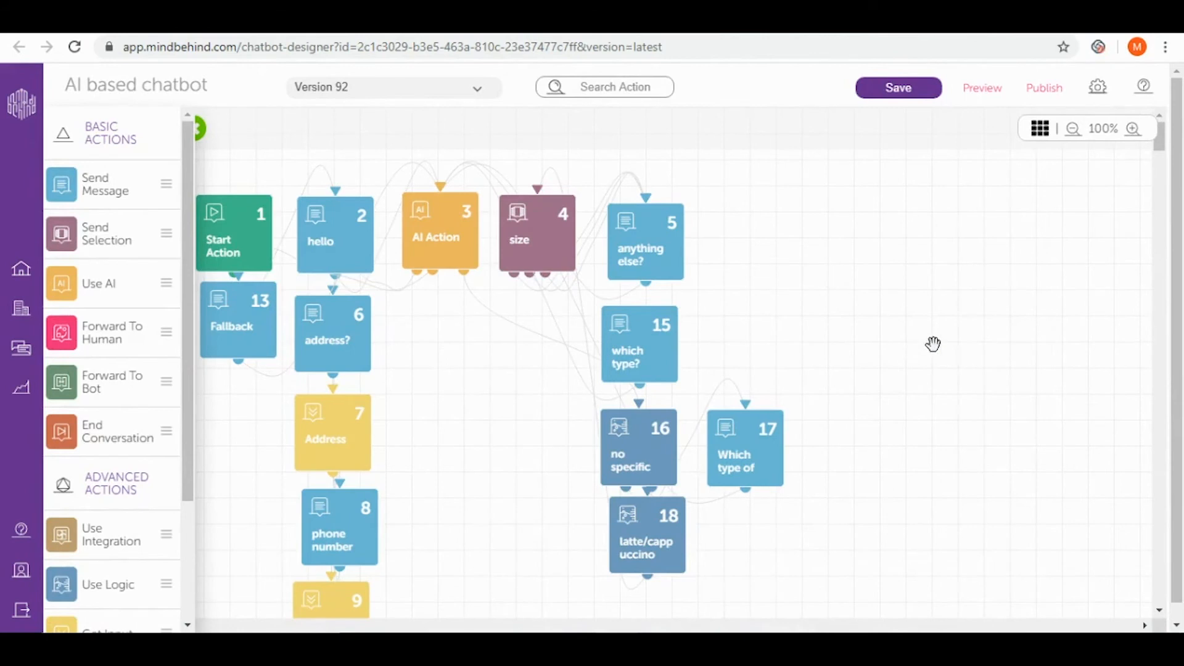
{"action": "mouse_move", "coordinate": [945, 319]}
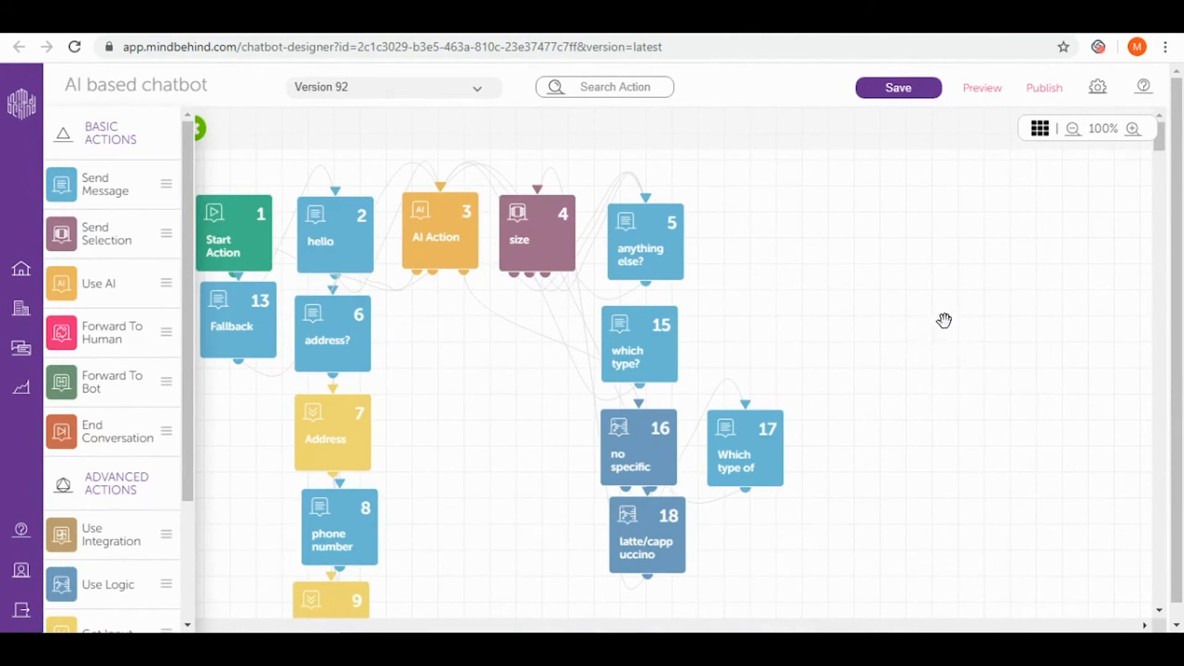
- Open the Publish panel for the AI based chatbot assistant
{"action": "left_click", "coordinate": [1043, 87]}
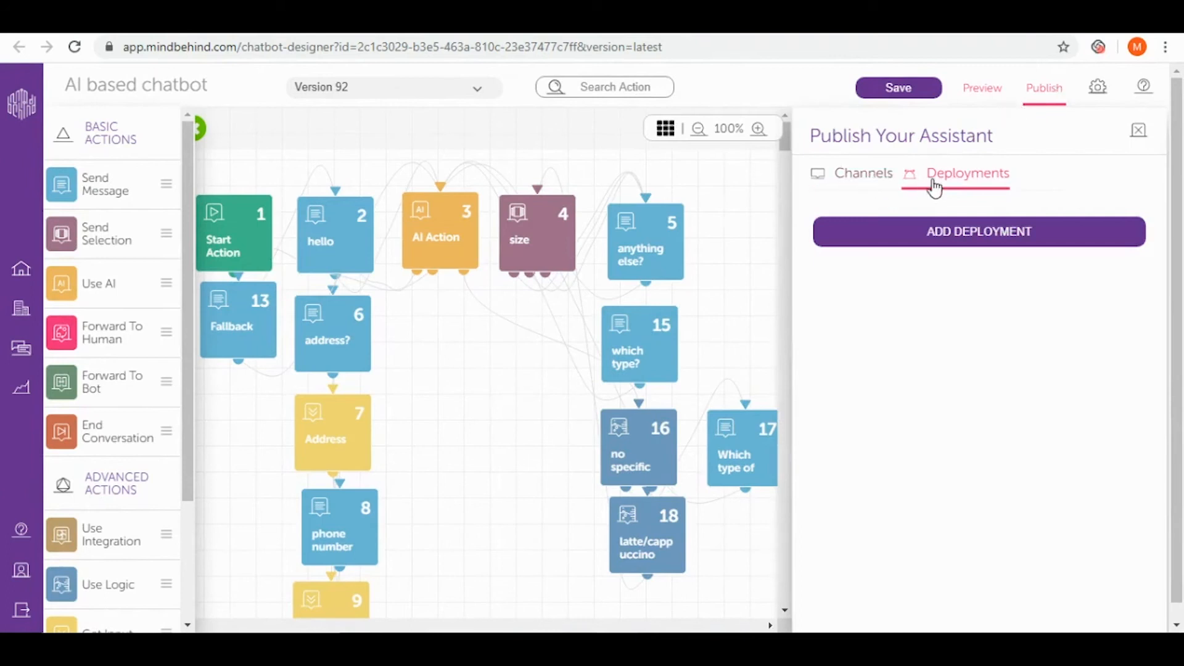
- Publish a deployment to the 'Ai based chatbot' channel using the 08 June 2020 - 12:37 version
{"action": "left_click", "coordinate": [978, 232]}
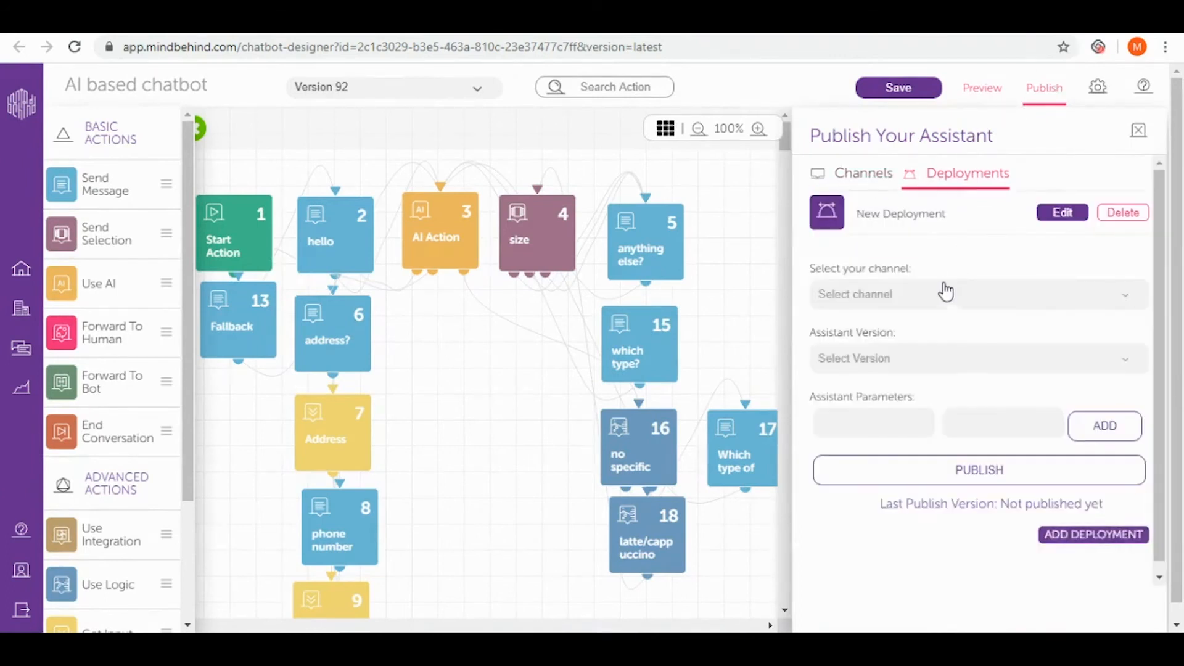
{"action": "left_click", "coordinate": [975, 294]}
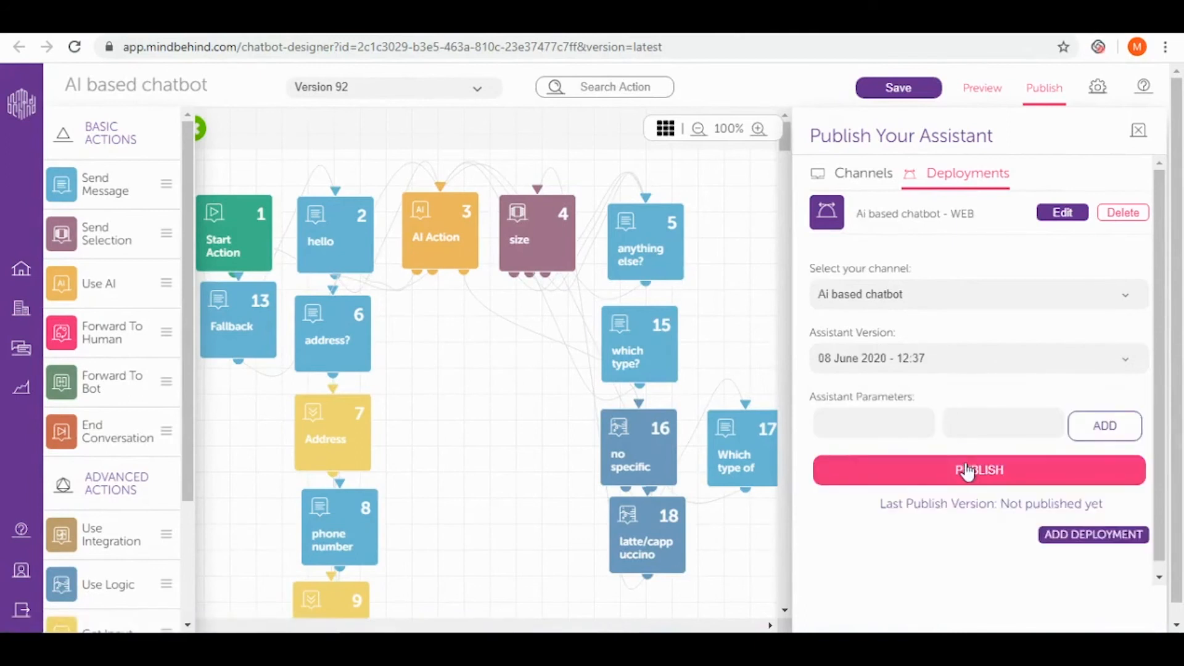
{"action": "left_click", "coordinate": [978, 469]}
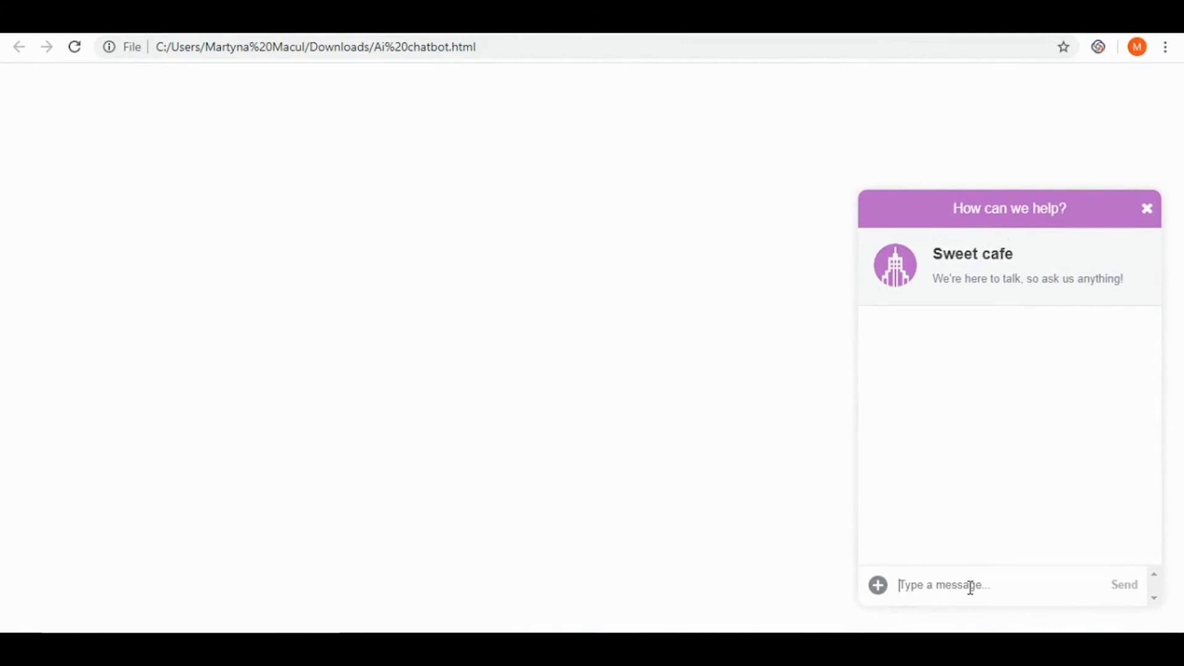
- Send the Sweet cafe bot 'I'd like to have a cup of' and begin another message
{"action": "left_click", "coordinate": [1124, 584]}
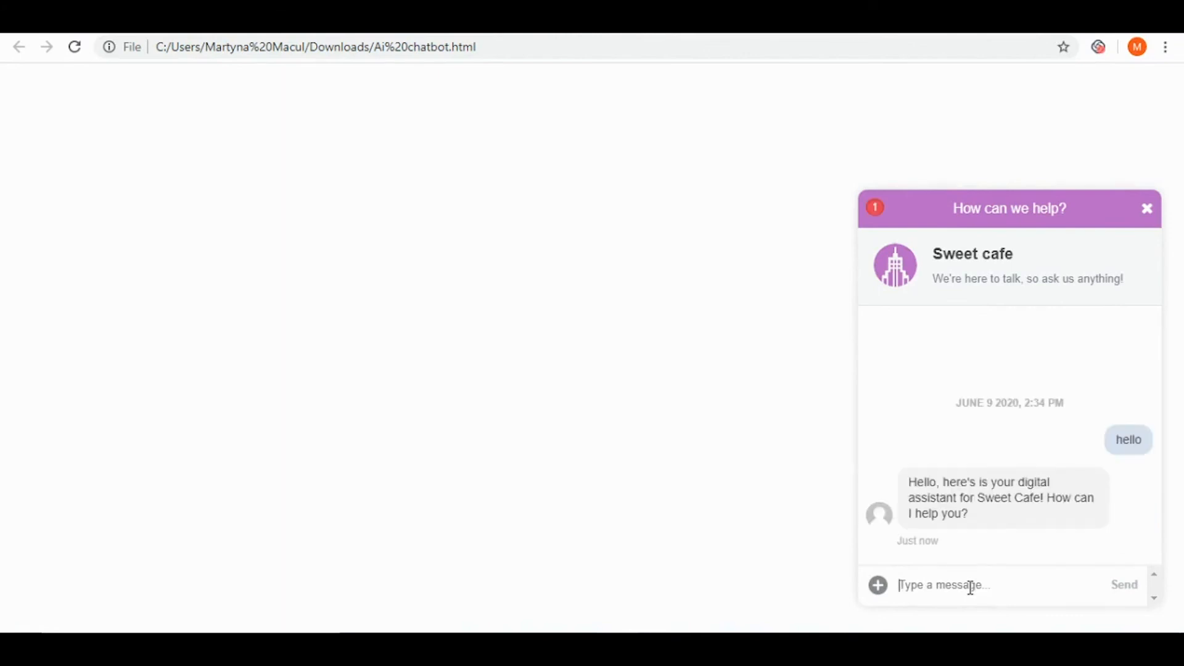
{"action": "type", "text": "I'd like to"}
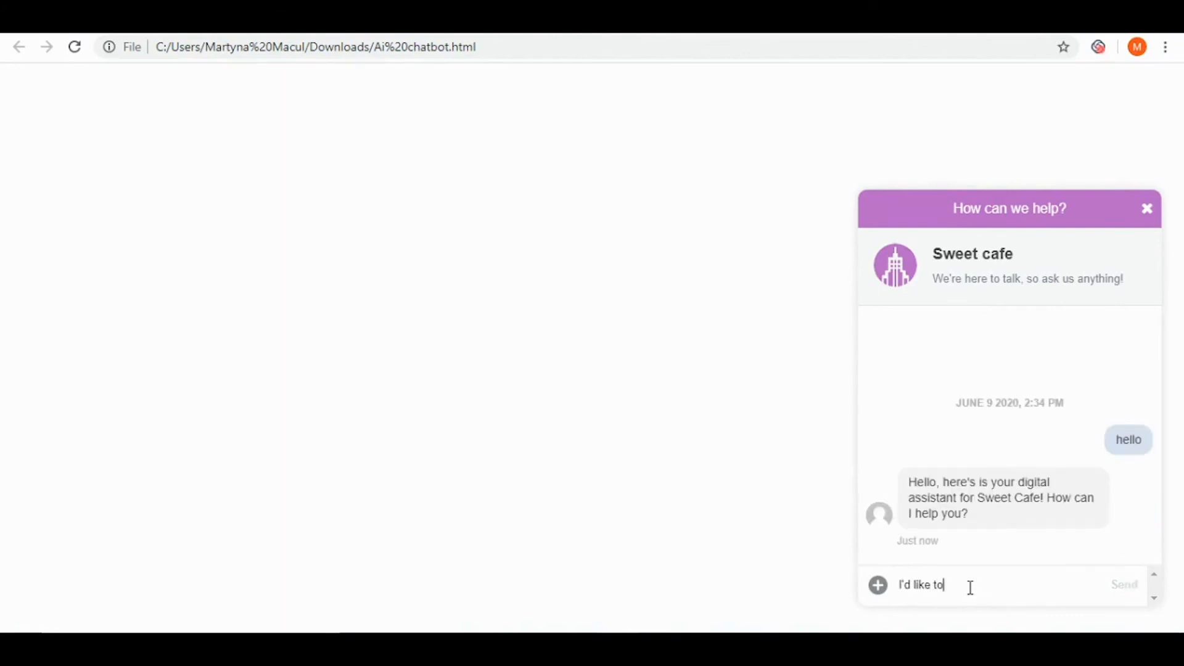
{"action": "type", "text": "have a cup of"}
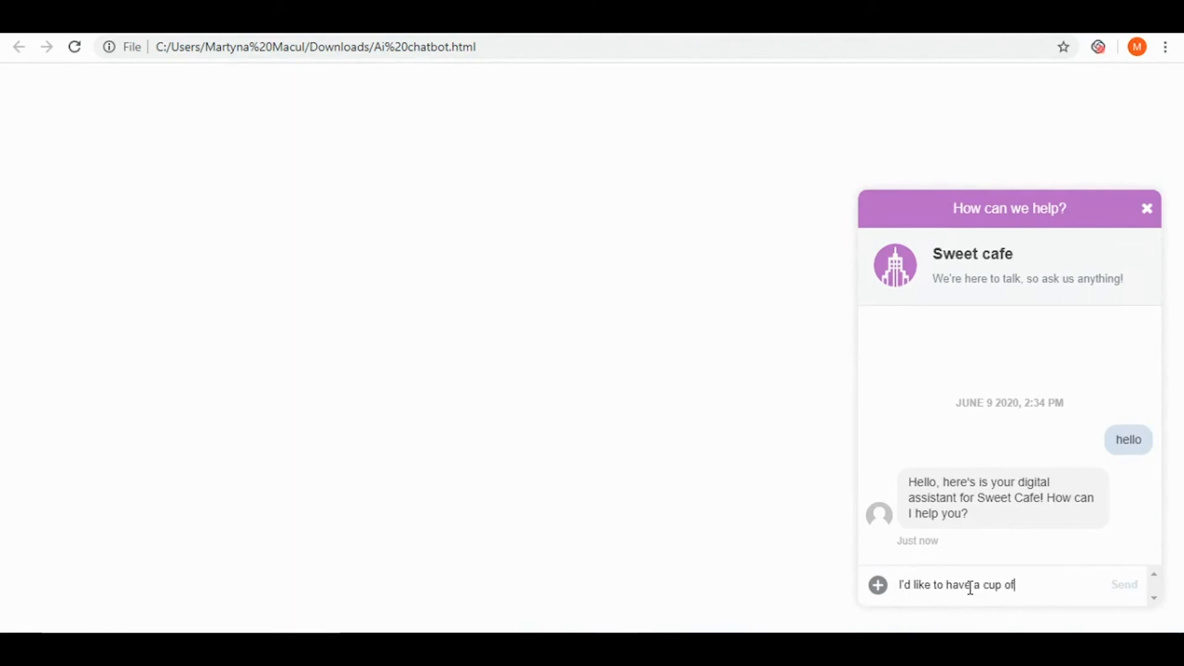
{"action": "left_click", "coordinate": [1124, 585]}
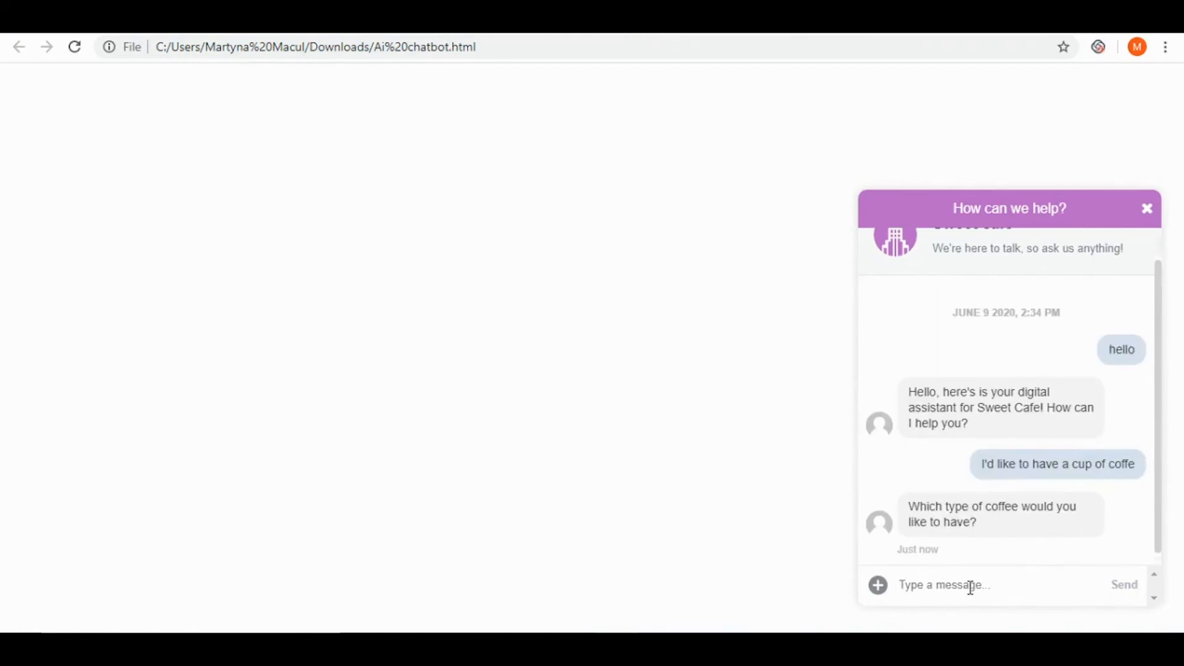
{"action": "type", "text": "I'd like to have"}
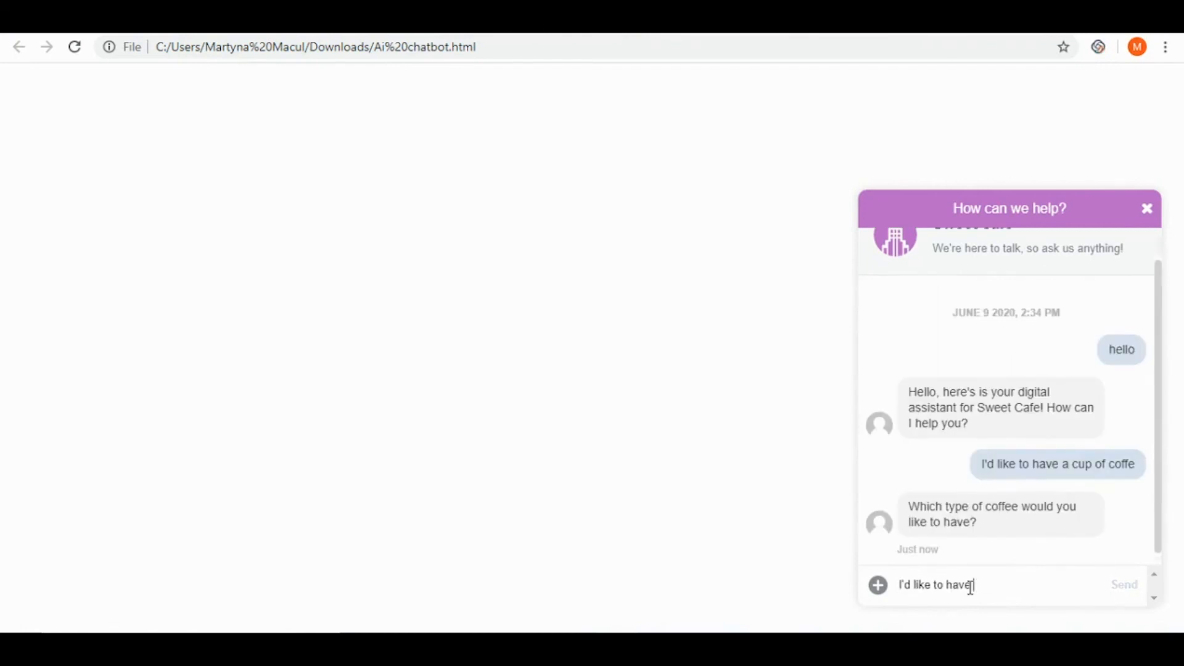